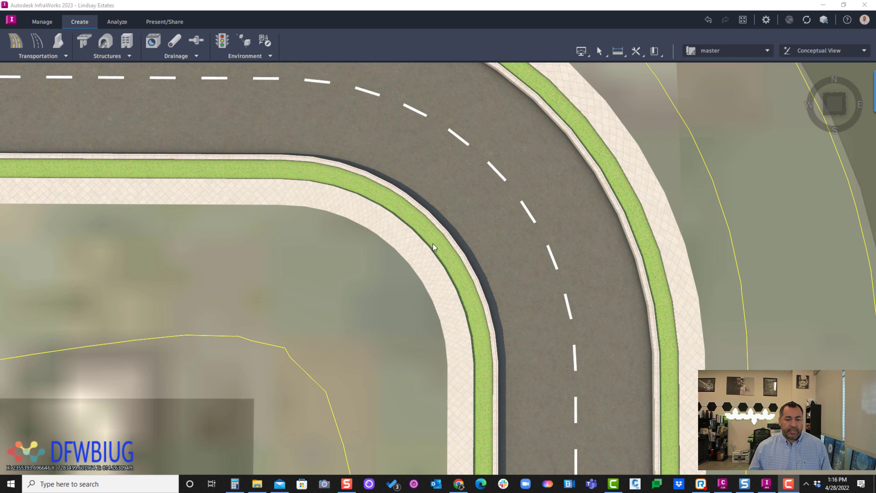
Step: Split the inner-corner curb at station 8+34.27
click(447, 241)
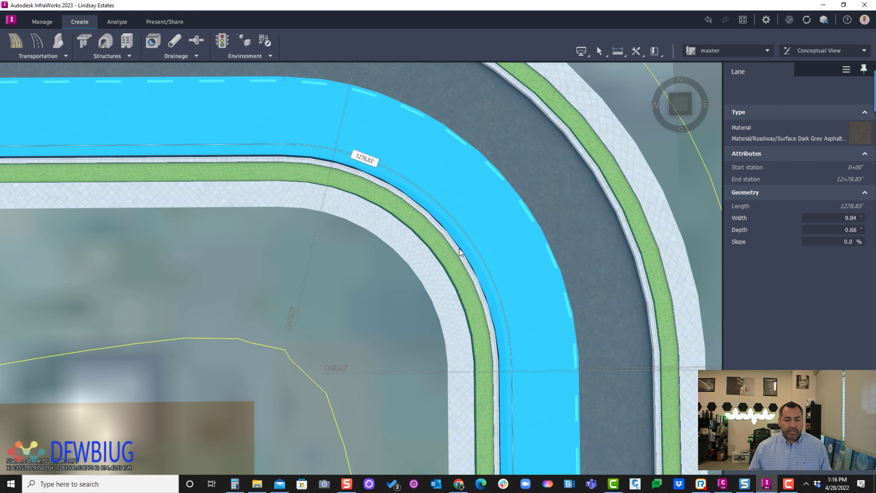
click(425, 218)
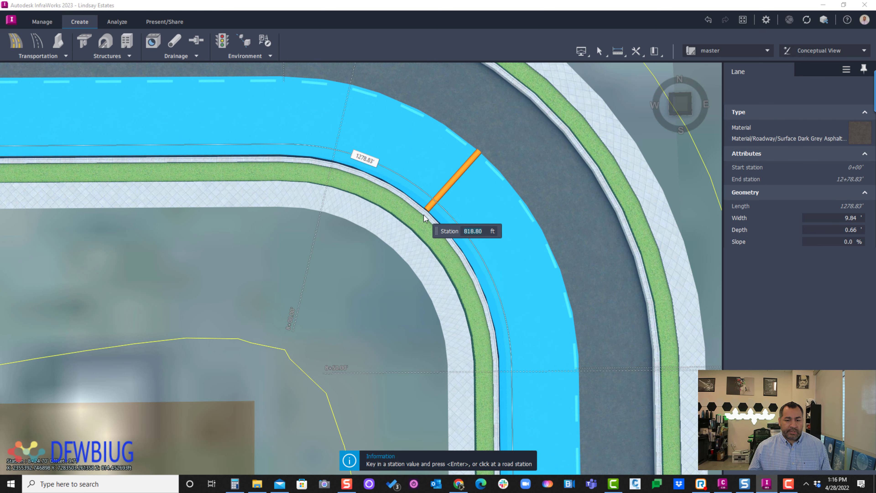
click(430, 215)
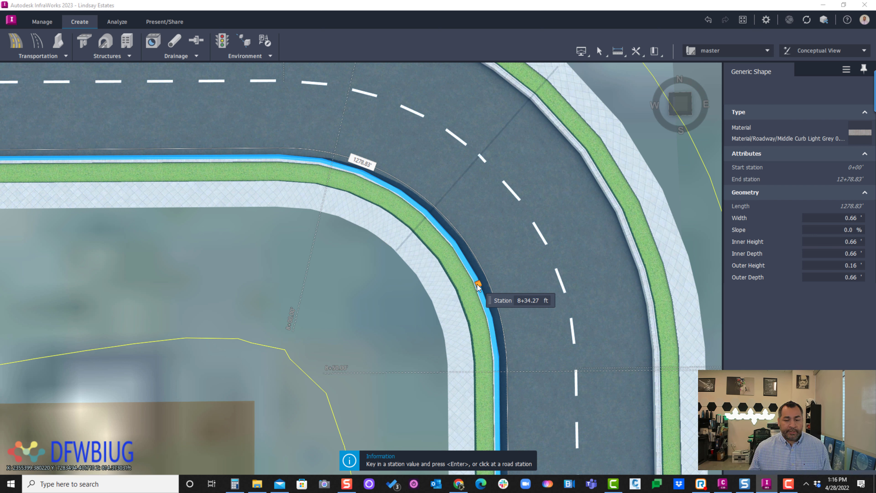
click(477, 284)
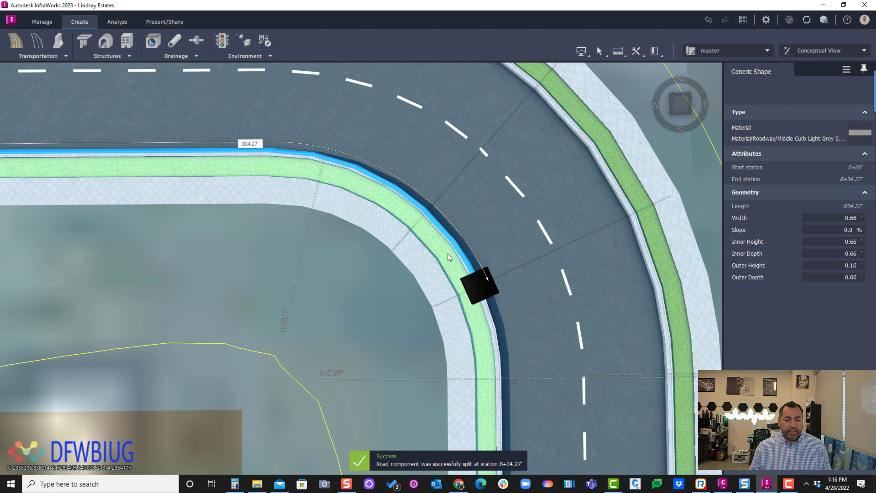
Step: Split the grass strip and the sidewalk at the same station 8+34.27
right_click(478, 284)
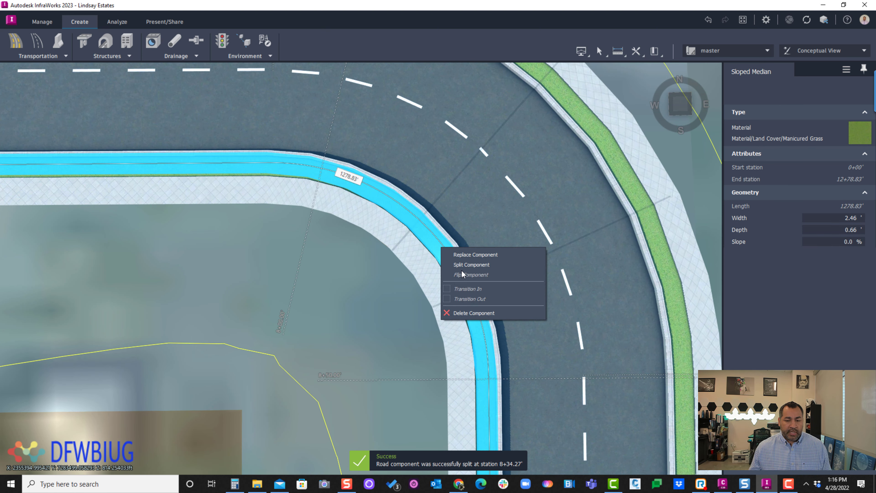
click(471, 264)
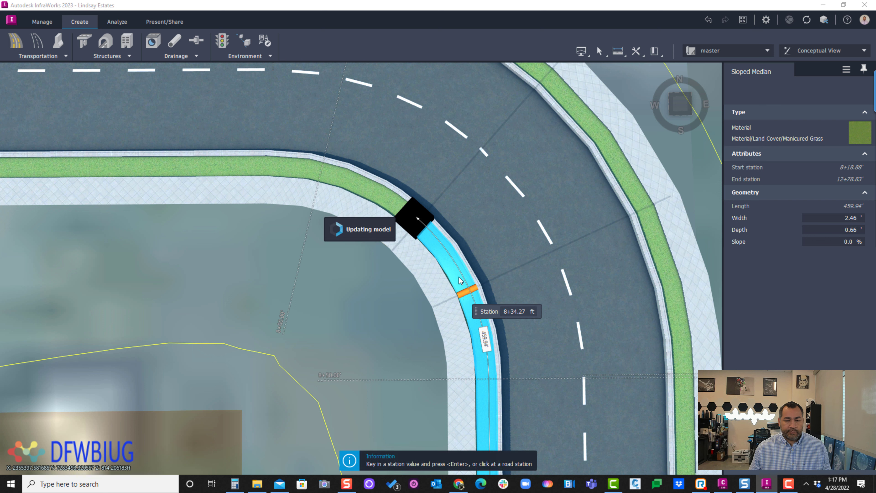
click(463, 280)
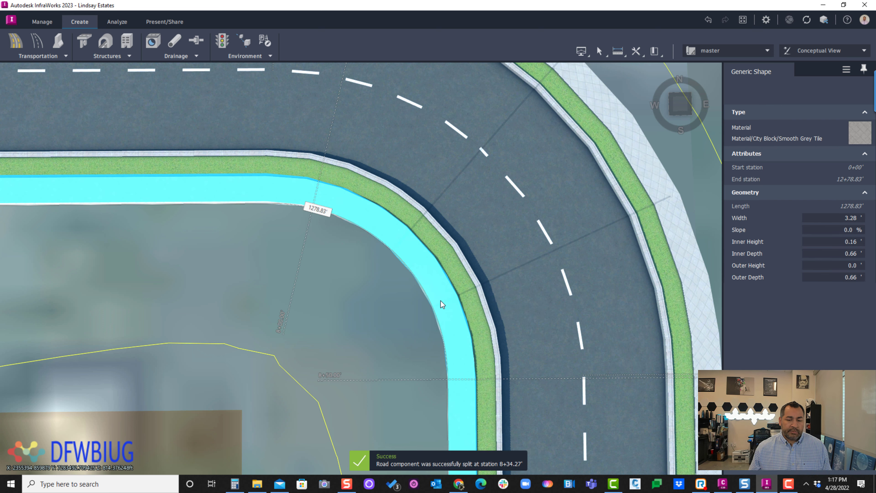
click(433, 293)
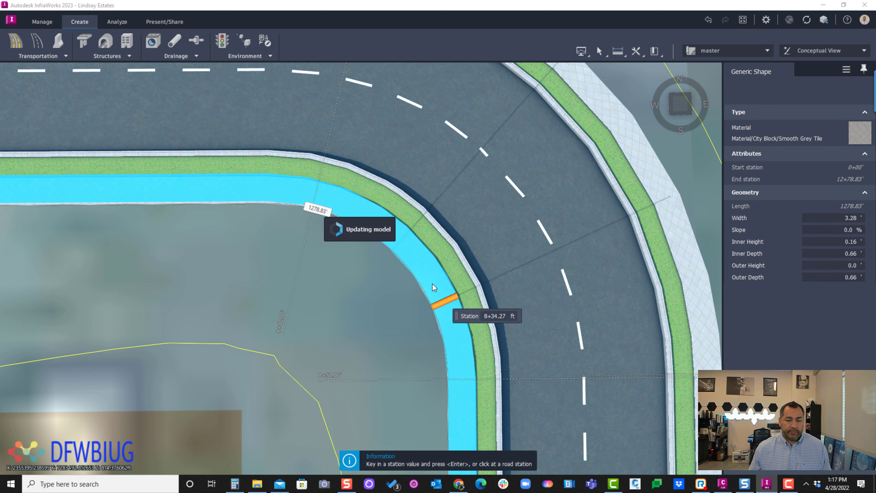
click(435, 303)
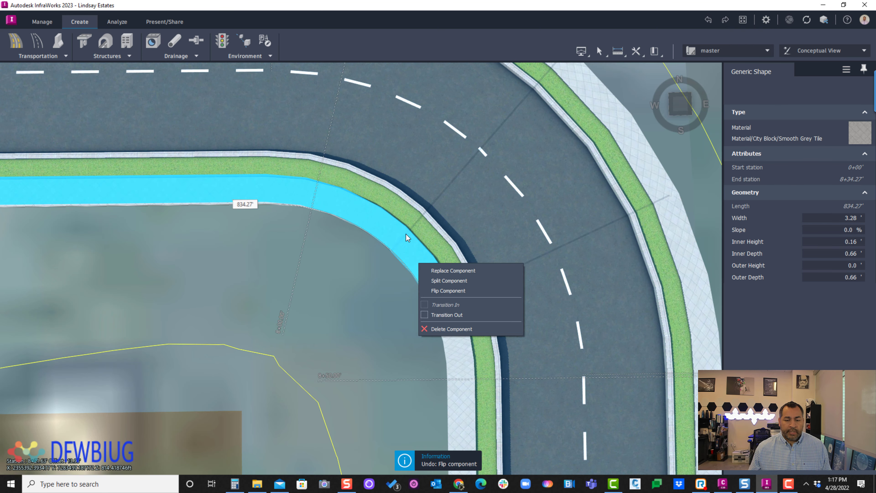
Step: Split the corner sidewalk at stations 8+18.88 and 8+10.36
click(448, 281)
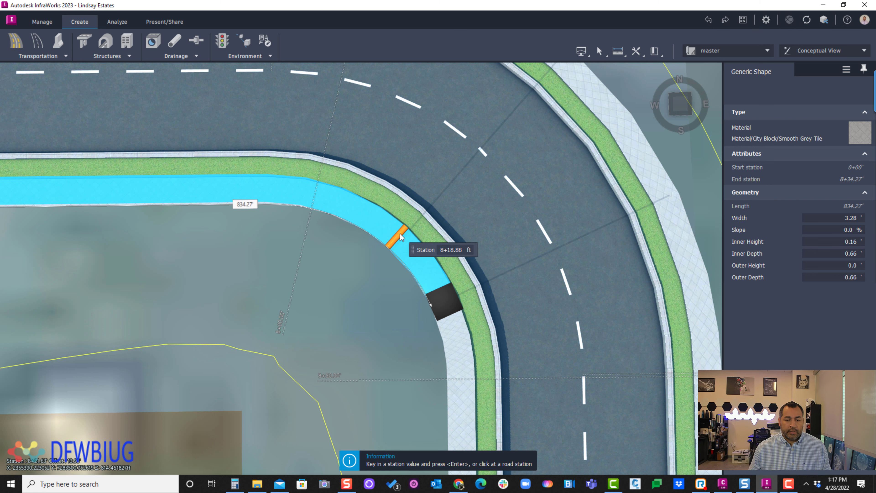
click(400, 234)
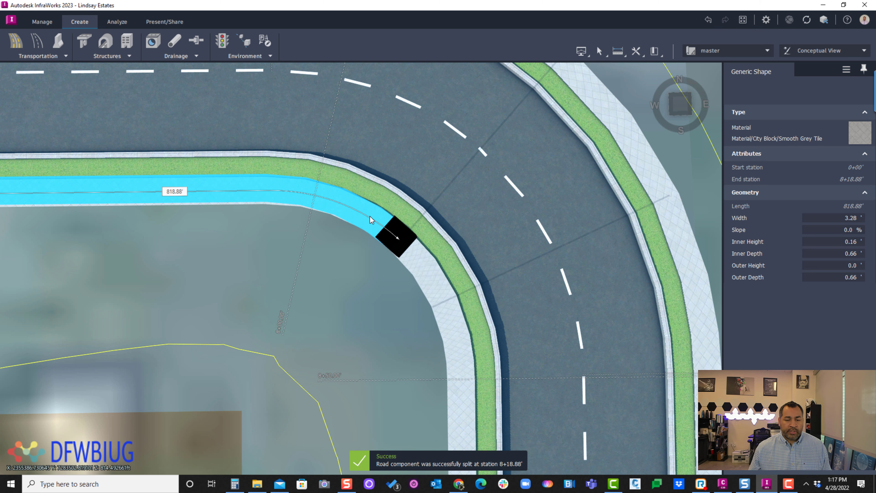
right_click(397, 232)
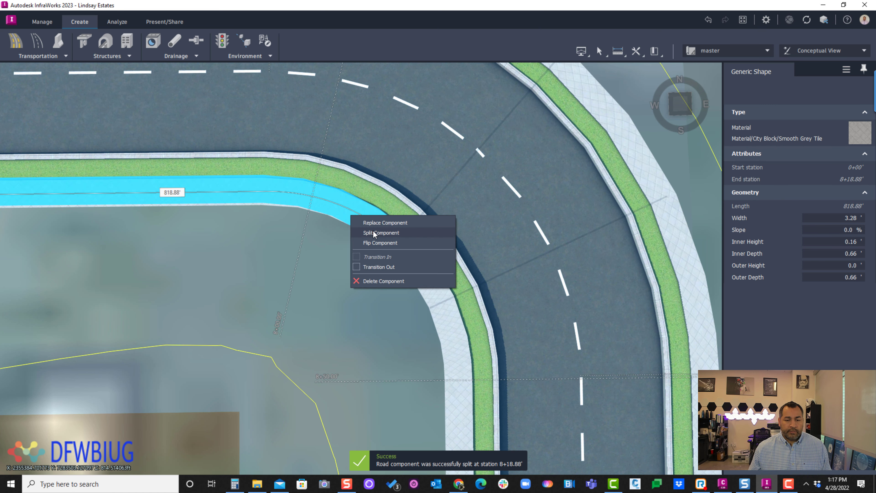
click(381, 232)
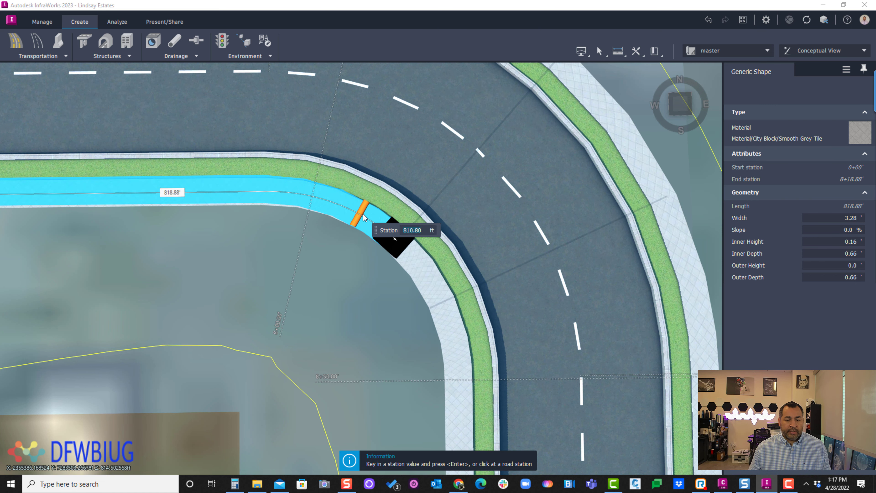
mouse_move(400, 226)
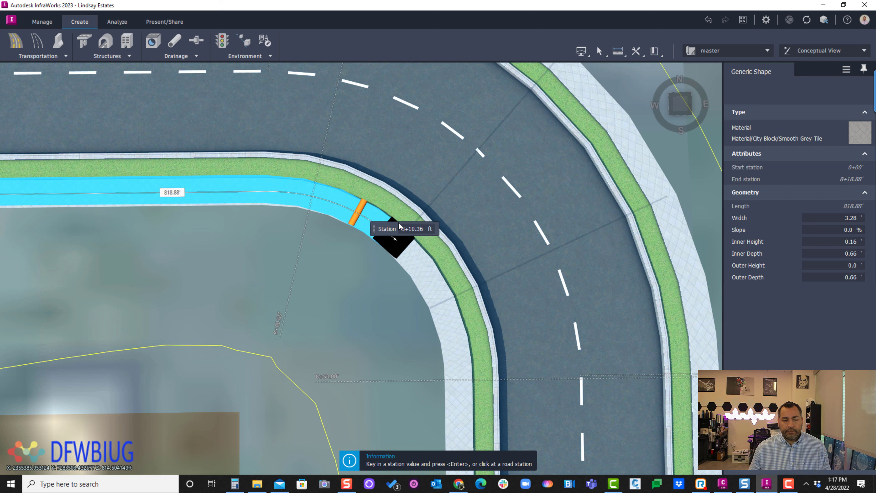
click(391, 223)
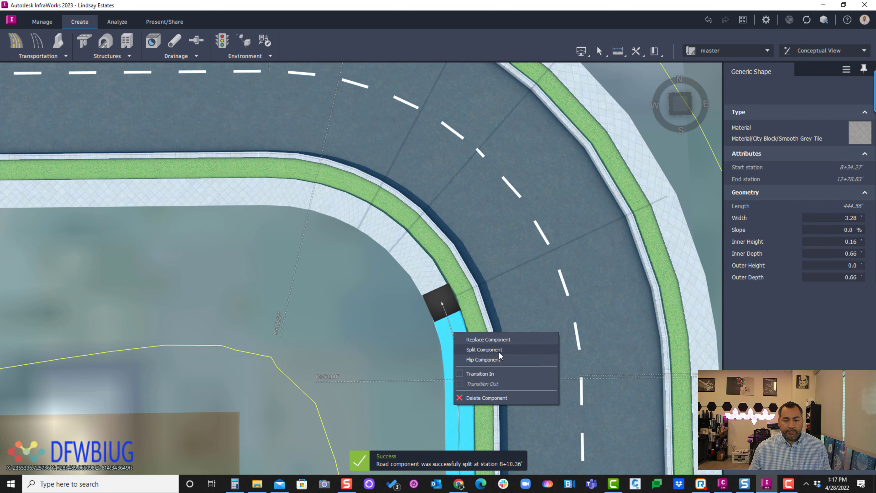
Step: Split the sidewalk piece past the corner at station 8+40.83
click(484, 349)
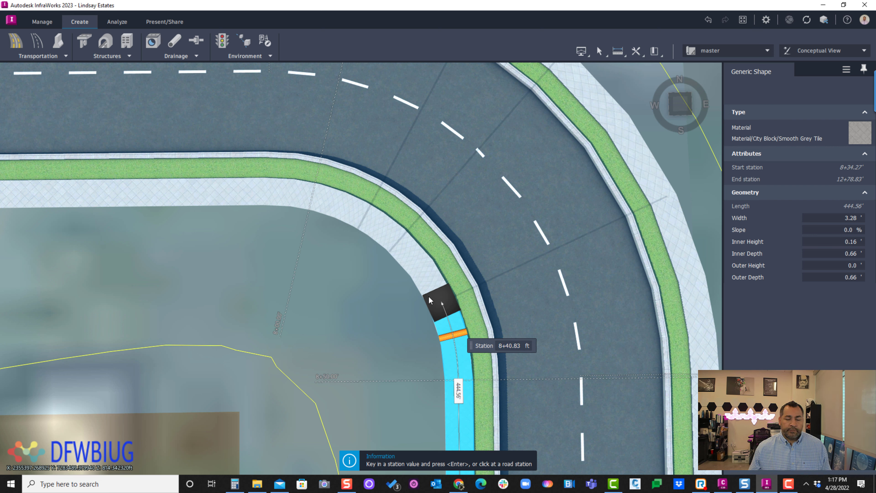
click(441, 296)
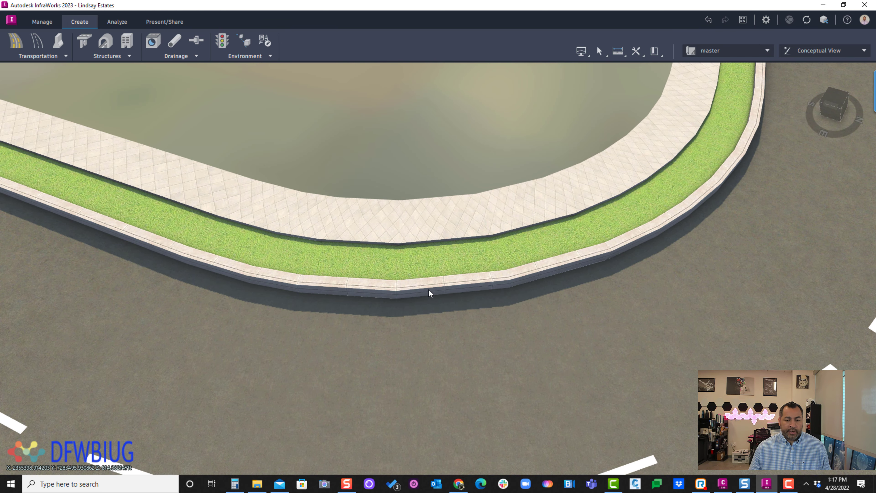
Step: Split the curb before the corner at station 8+18.88
click(430, 294)
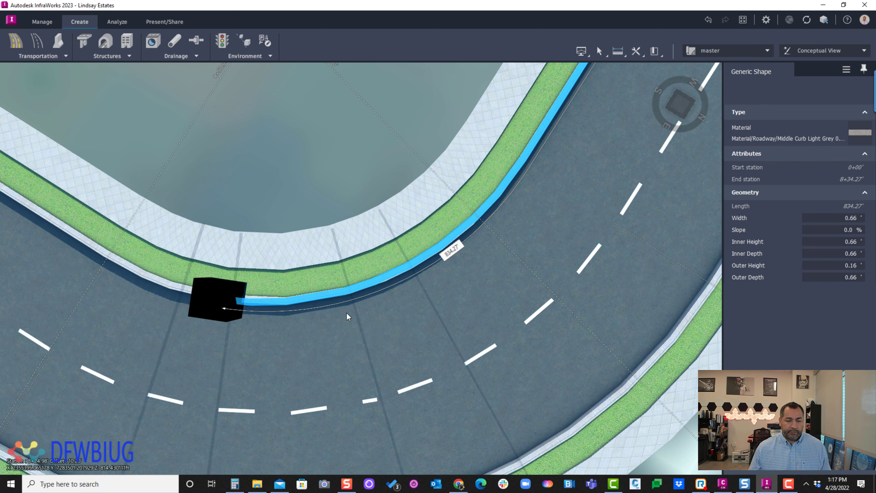
click(368, 297)
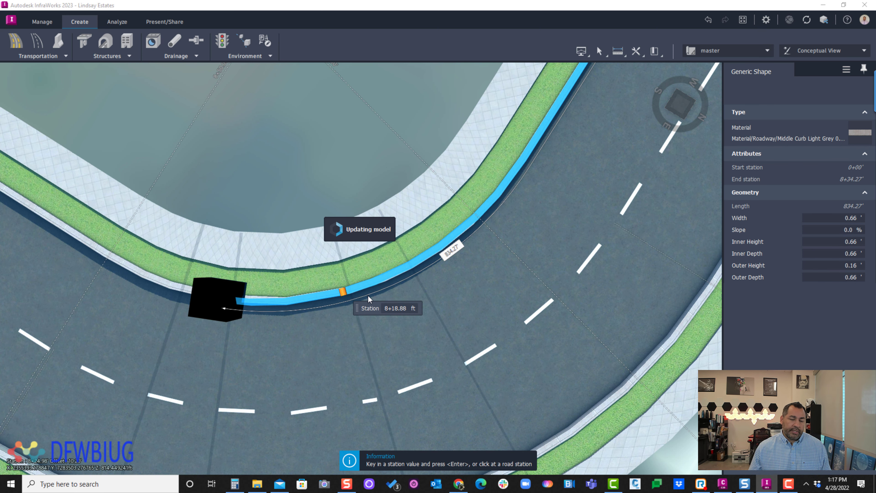
click(342, 289)
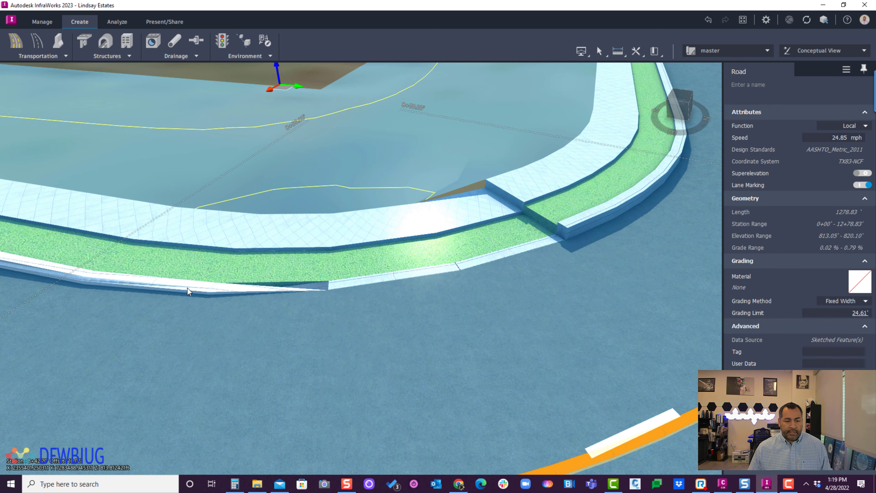
Step: Edit the curb ramp section's width in the Generic Shape properties, leaving a short 8.52 ft piece
right_click(310, 263)
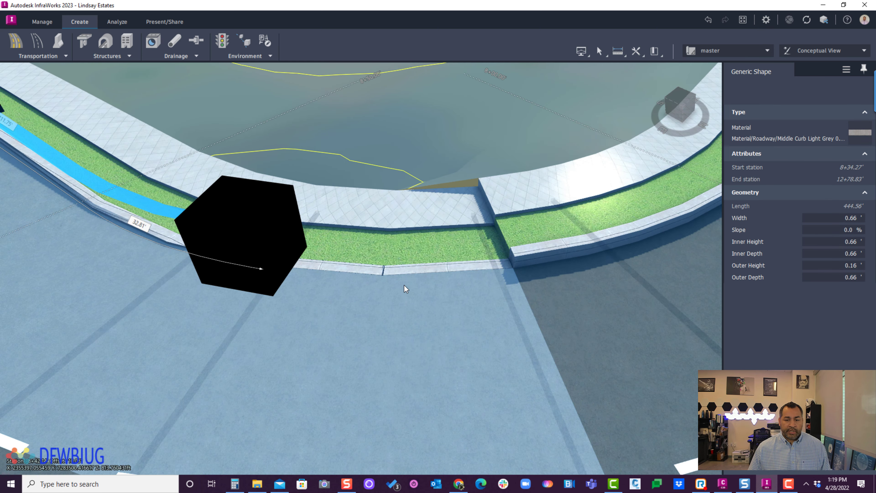
right_click(478, 232)
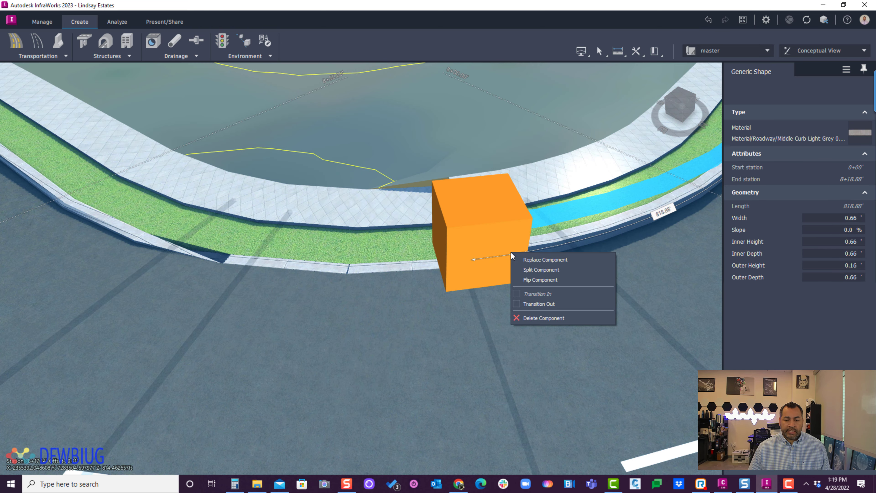
mouse_move(518, 302)
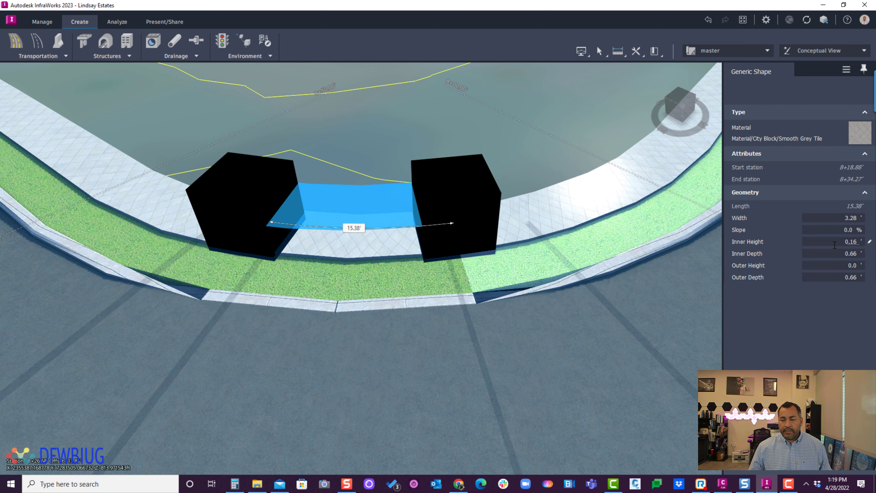
click(832, 217)
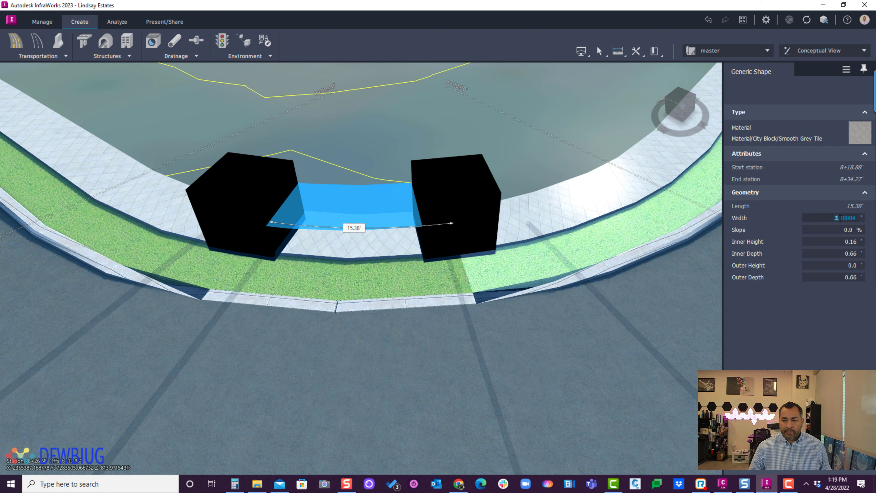
key(Enter)
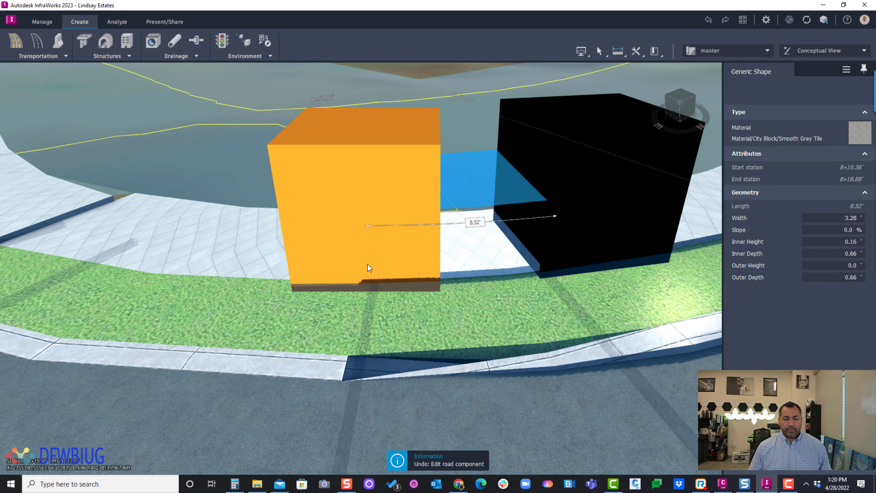
Step: Set the grass pieces after and before the ramp to Transition In and Transition Out
right_click(368, 268)
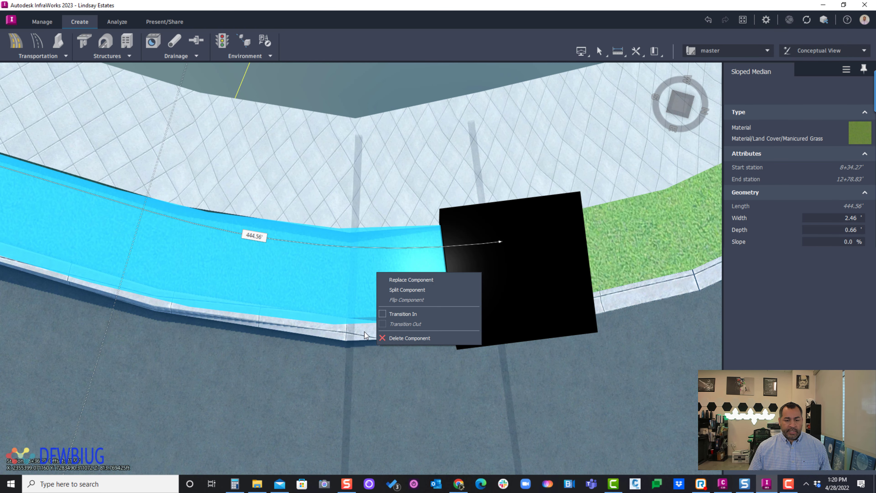
click(408, 289)
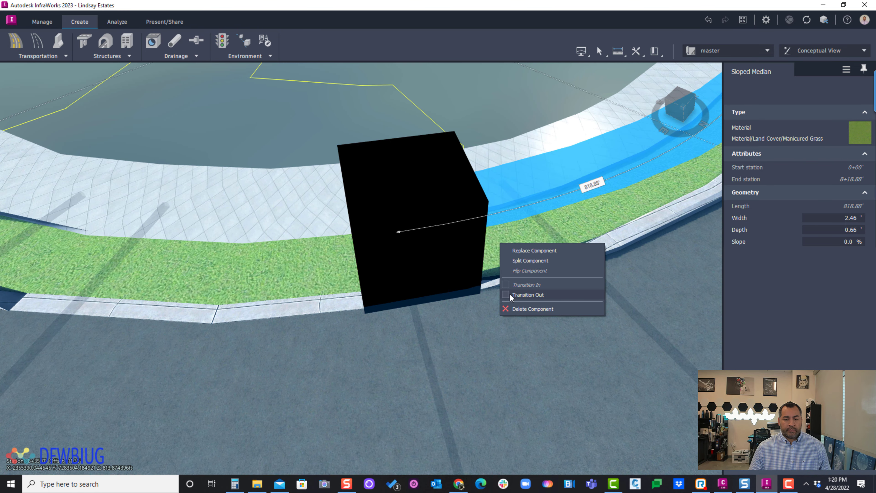
click(527, 295)
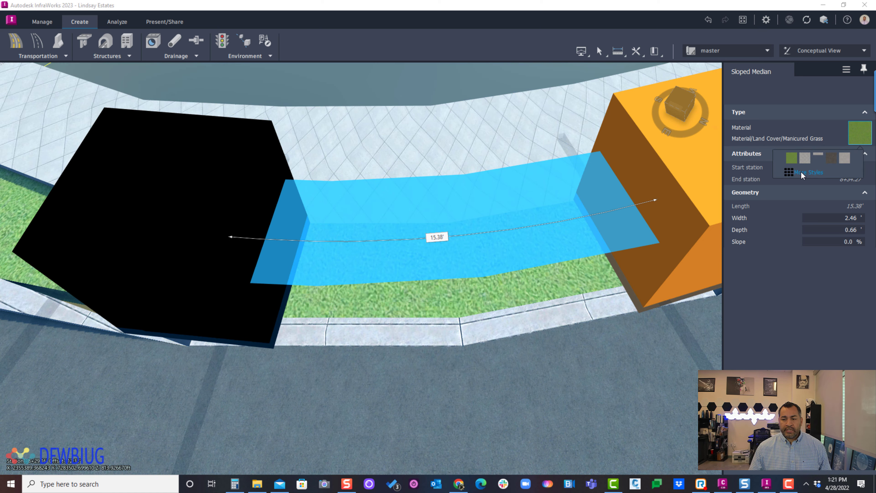
Step: Change the middle grass piece's material to Concrete Sidewalk from the Sidewalk category
click(810, 172)
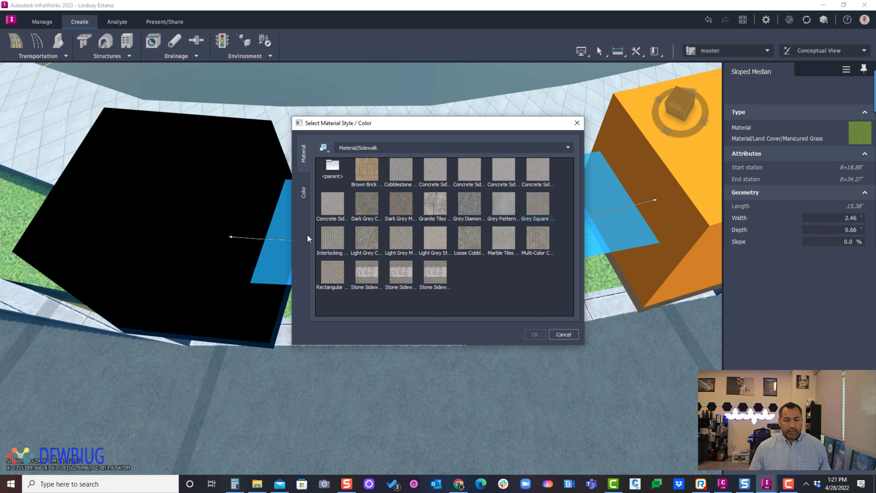
mouse_move(484, 273)
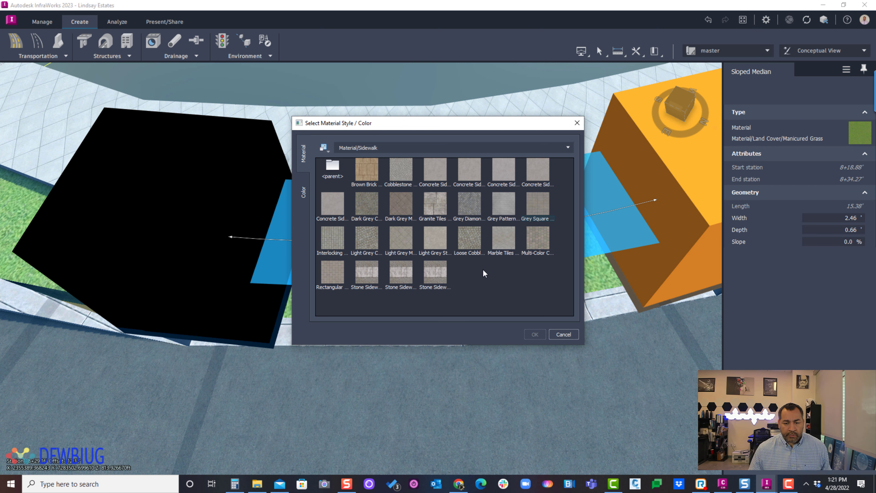
mouse_move(425, 263)
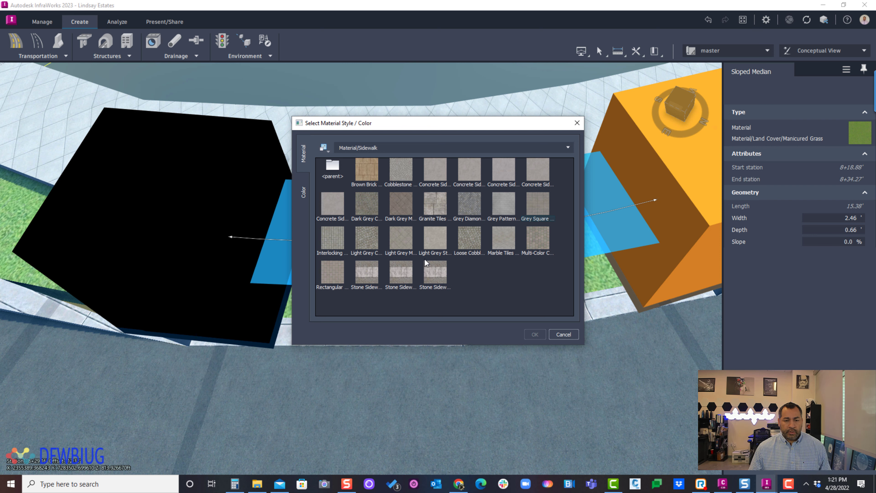
click(332, 167)
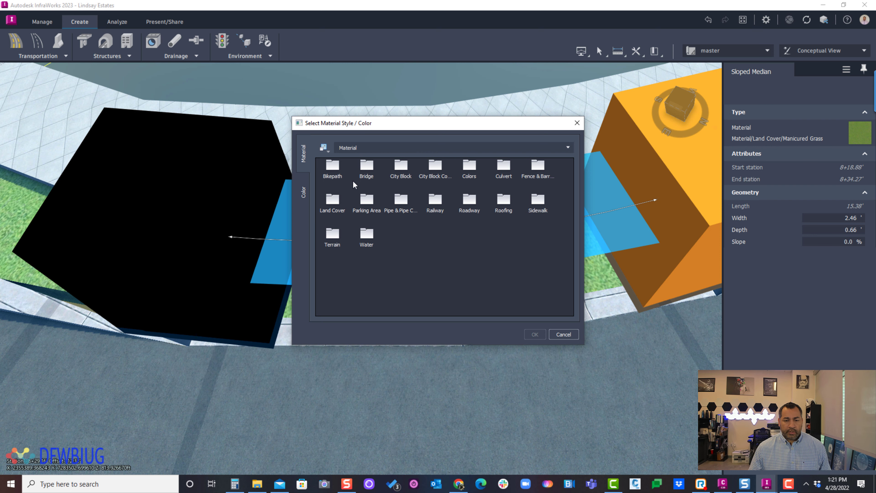
mouse_move(501, 242)
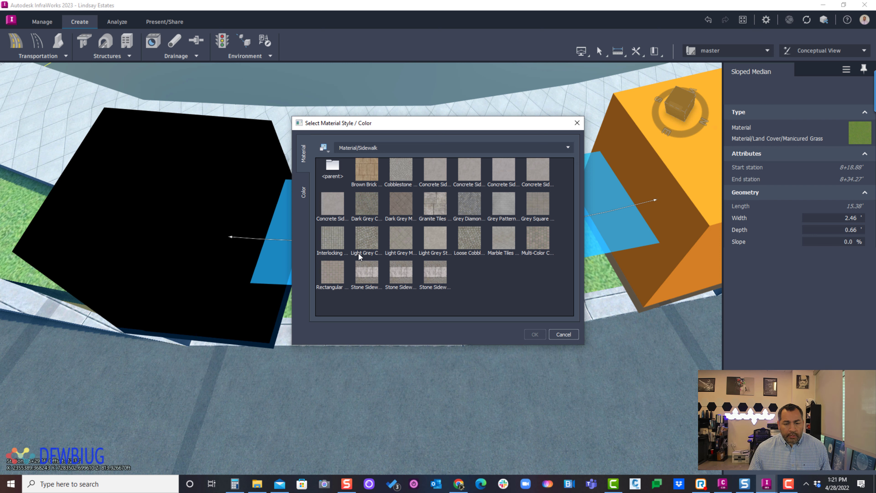
click(332, 204)
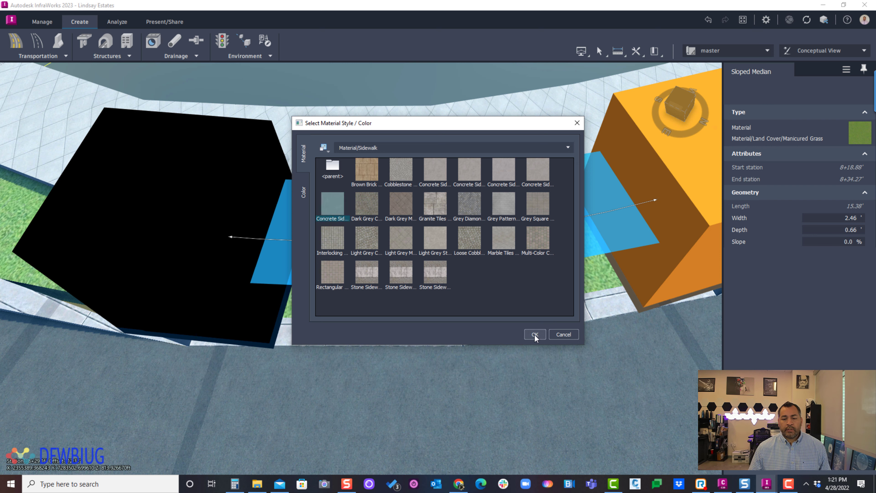
click(534, 334)
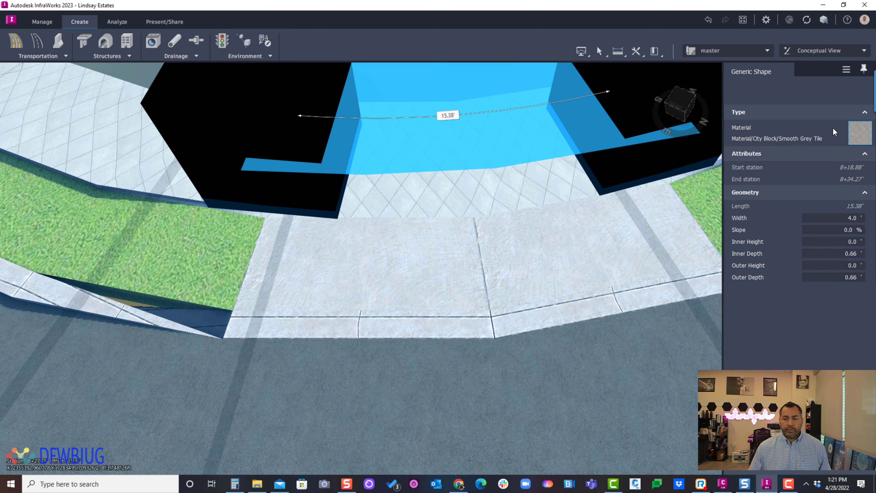
Step: Browse the Sidewalk material category for the curb's ramp piece
click(859, 132)
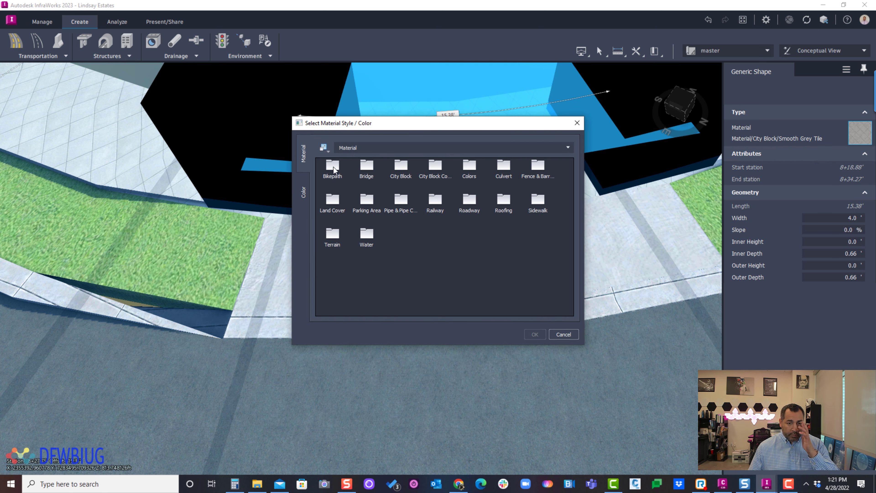
mouse_move(539, 217)
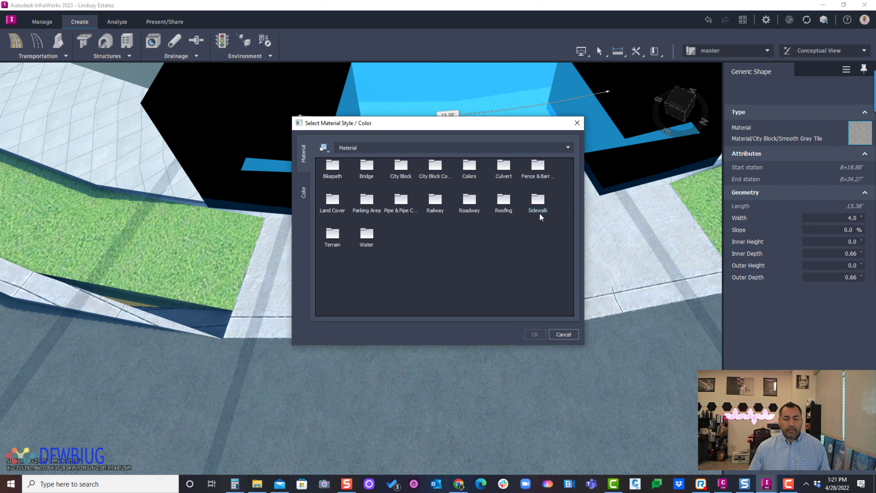
double_click(537, 201)
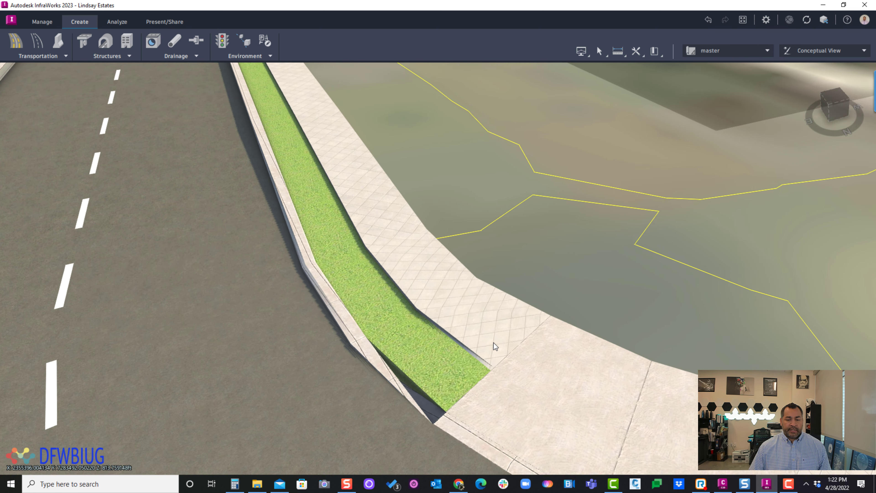
Step: Select the 6.56 ft curb piece past the ramp and begin editing its inner height
click(495, 347)
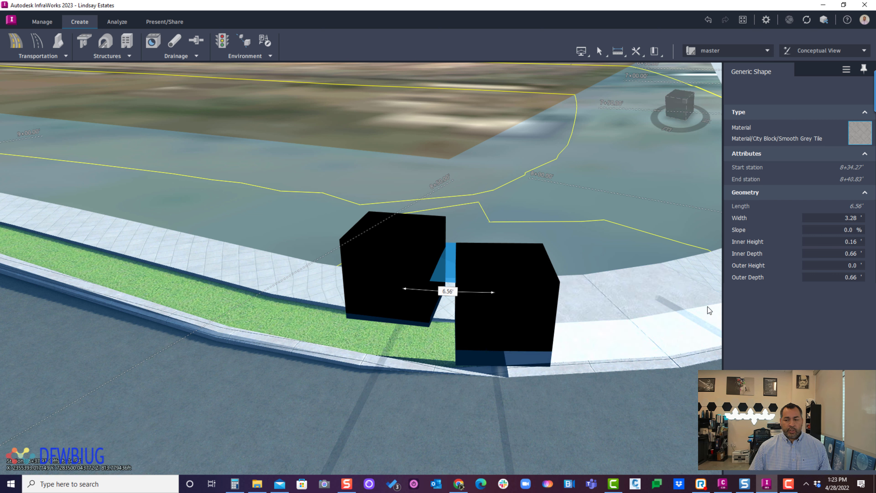
click(833, 242)
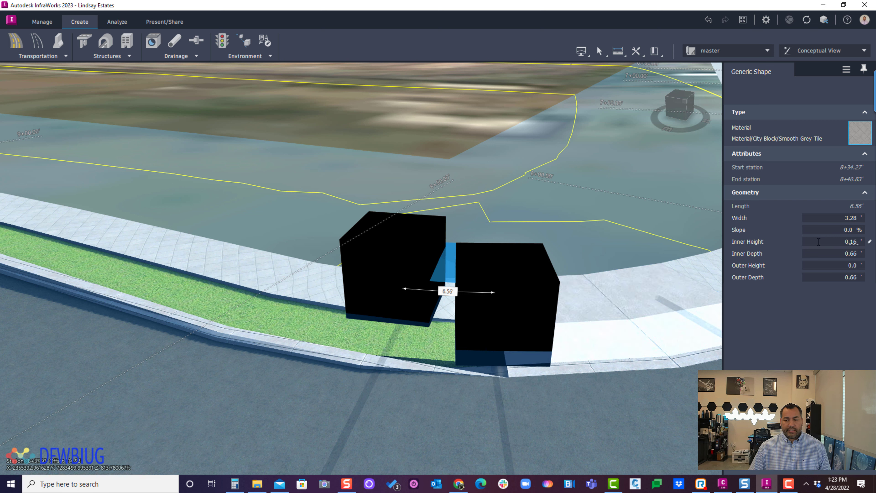